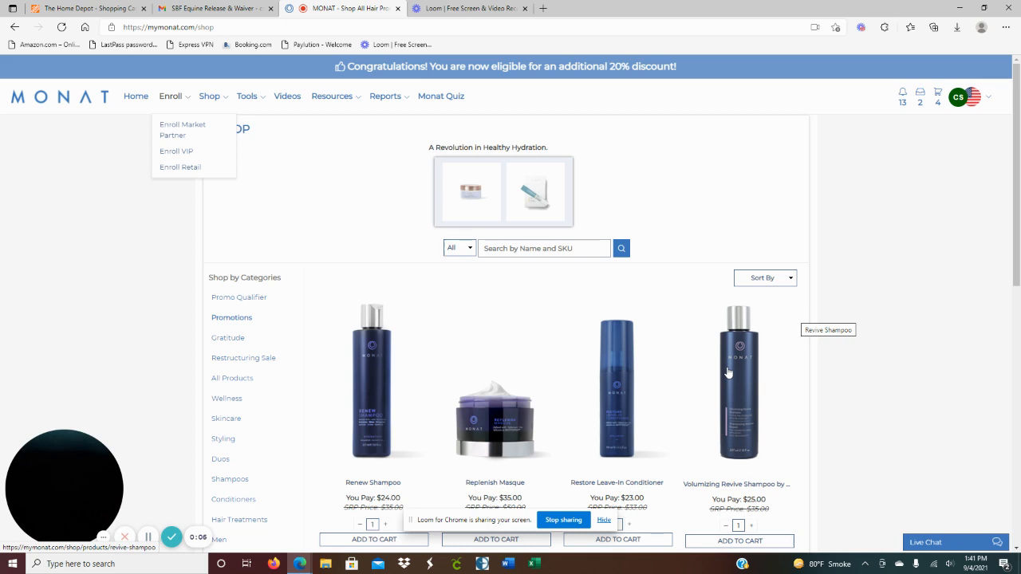
pyautogui.moveTo(699, 353)
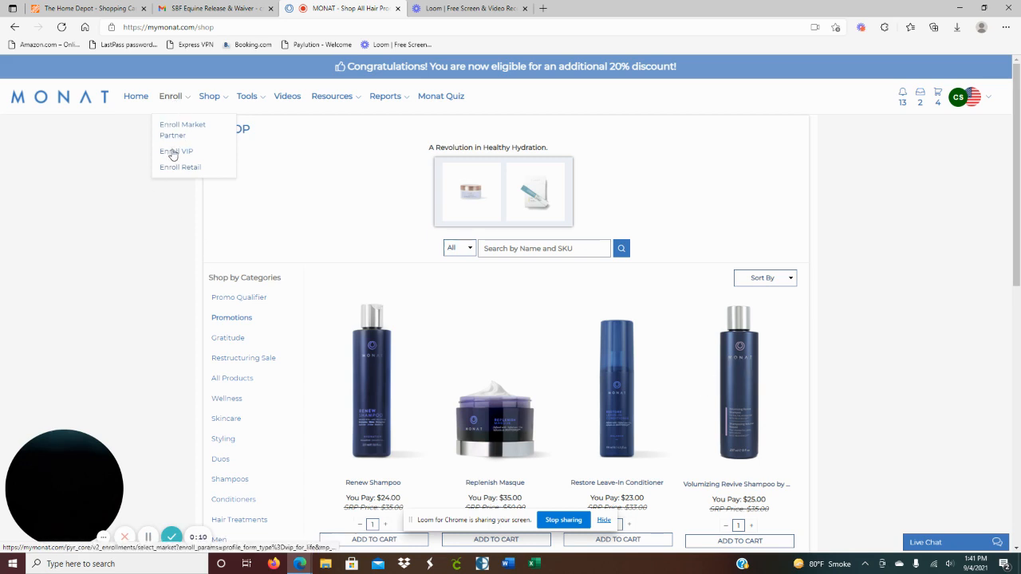
# Step: Begin VIP customer enrollment from the Enroll menu, reaching Today's Order
pyautogui.click(175, 152)
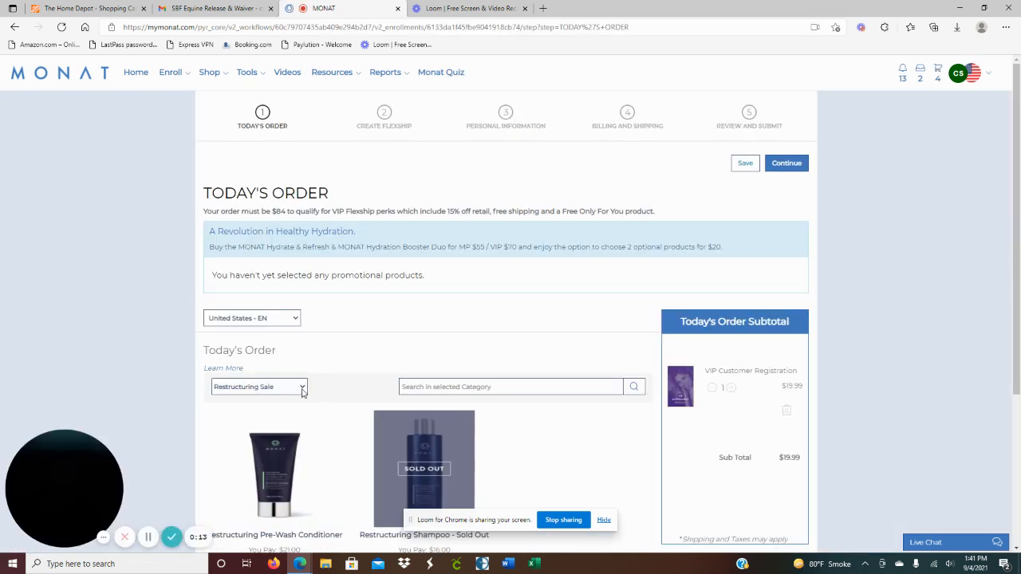
# Step: Filter to Shampoo and add Renew Shampoo to the cart for a $49.99 subtotal
pyautogui.click(259, 388)
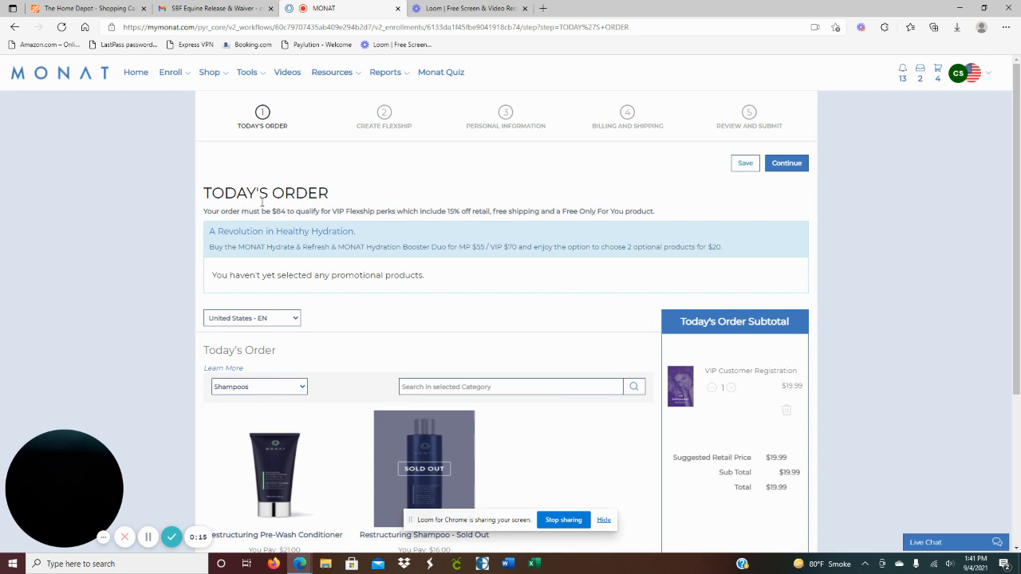
pyautogui.scroll(-3)
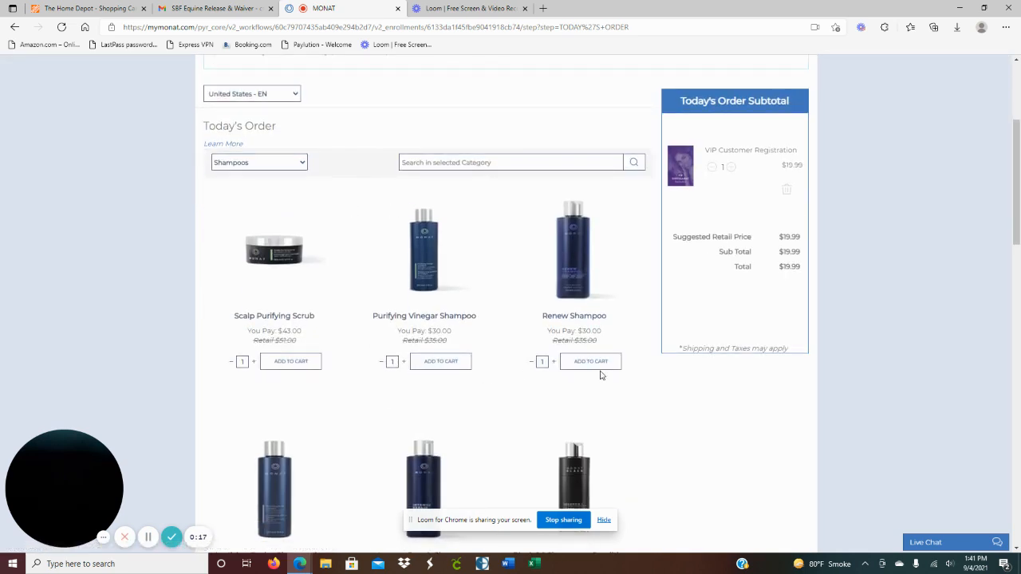
pyautogui.click(591, 361)
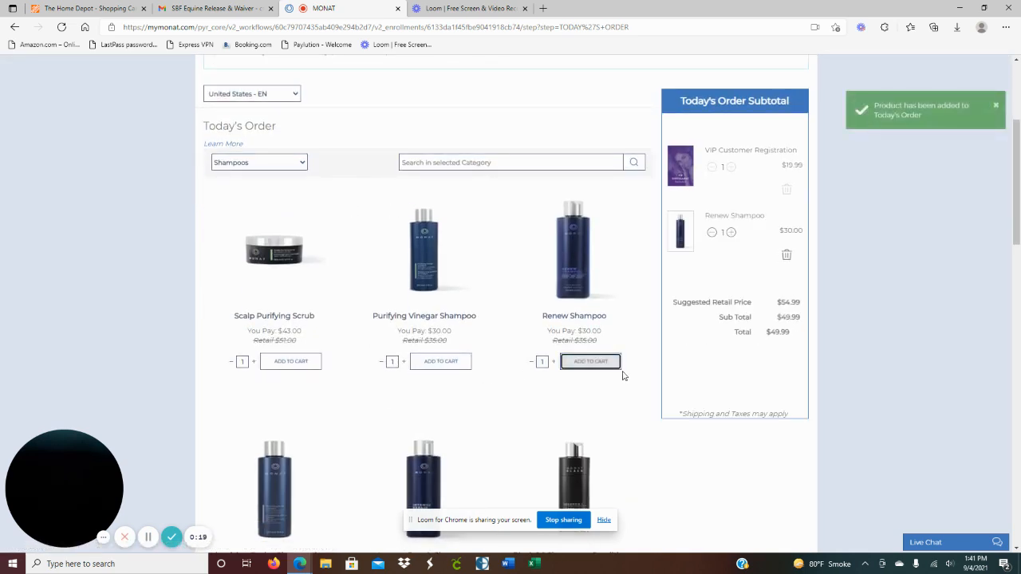
pyautogui.click(590, 361)
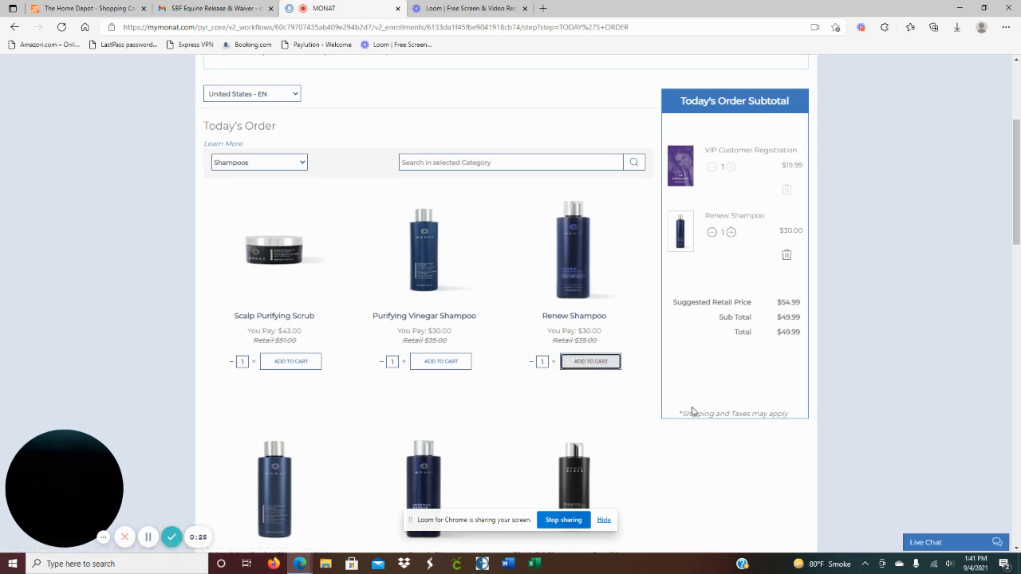
# Step: Filter to Conditioners and add Smoothing Deep Conditioner, raising the subtotal to $89.99
pyautogui.click(258, 163)
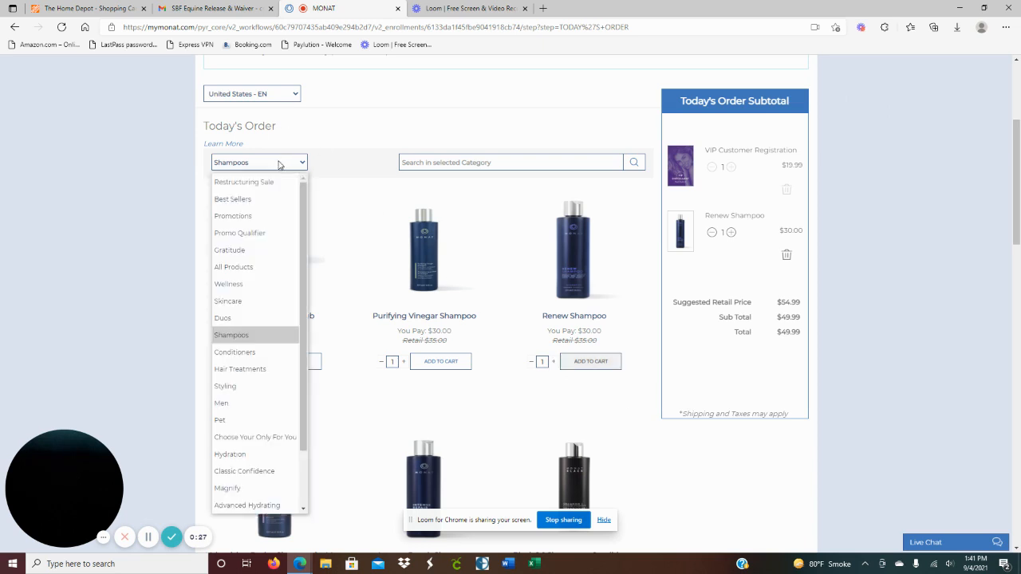
pyautogui.click(234, 353)
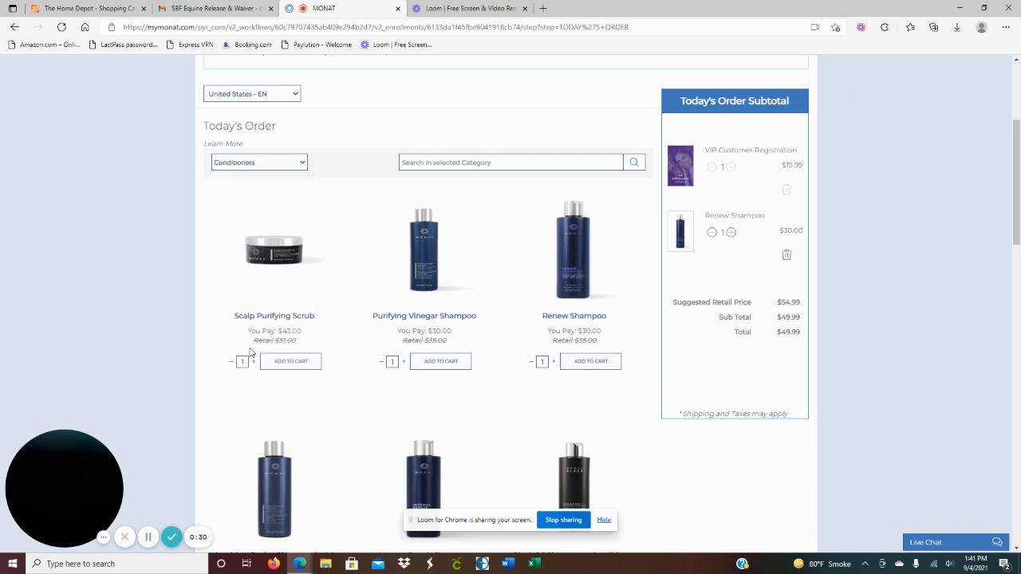
pyautogui.scroll(-3)
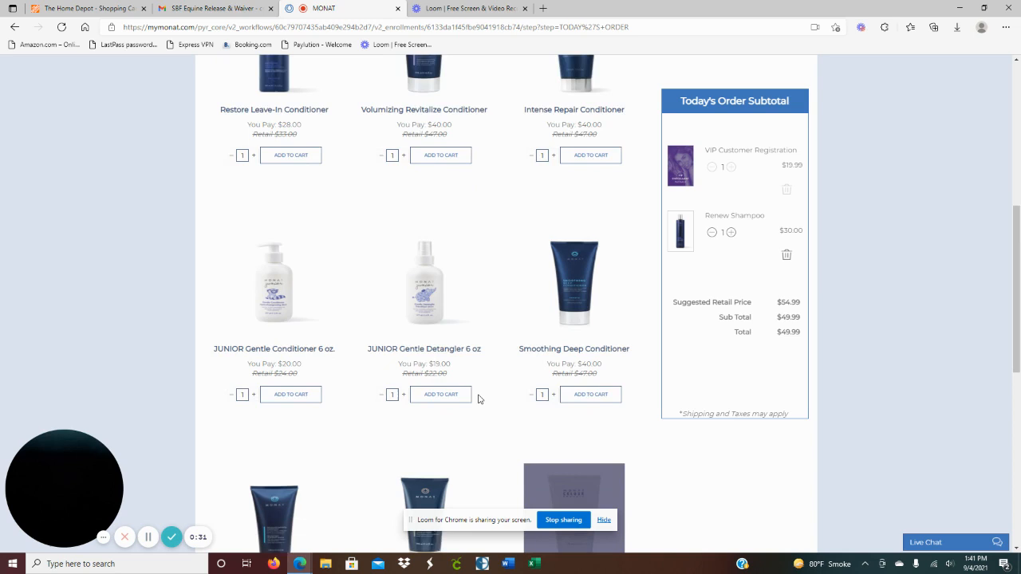
pyautogui.scroll(-3)
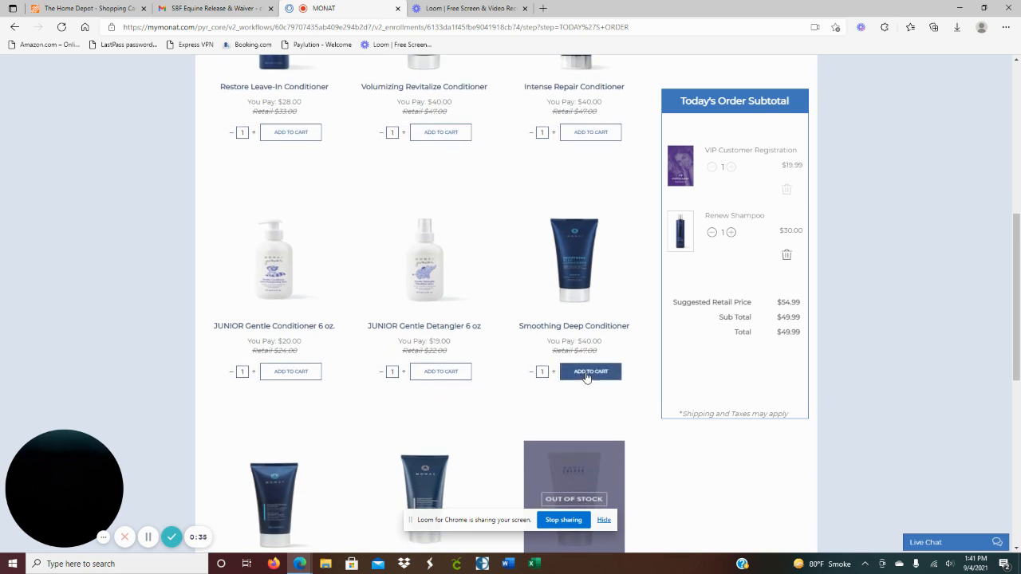
pyautogui.click(591, 370)
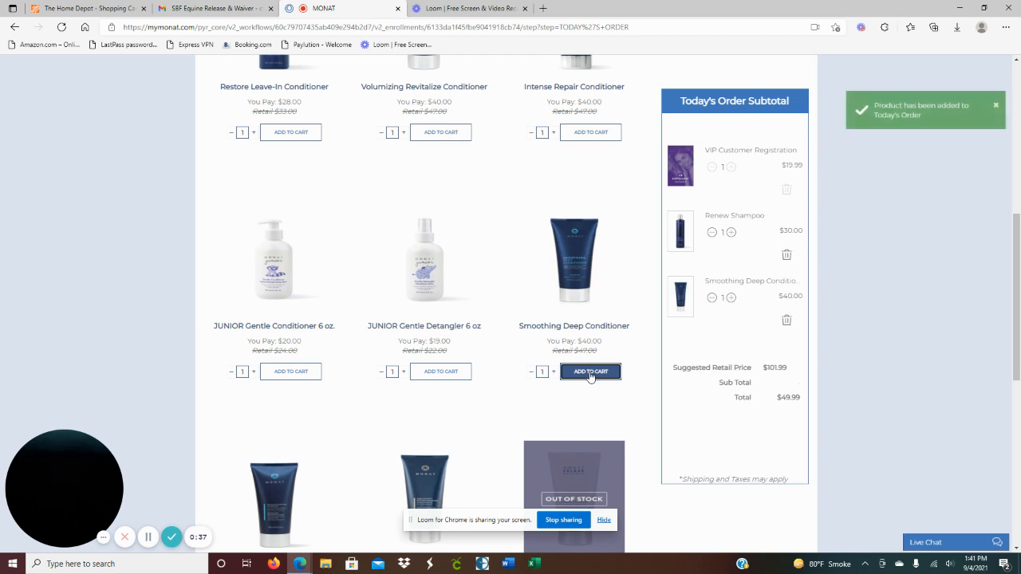
pyautogui.click(590, 370)
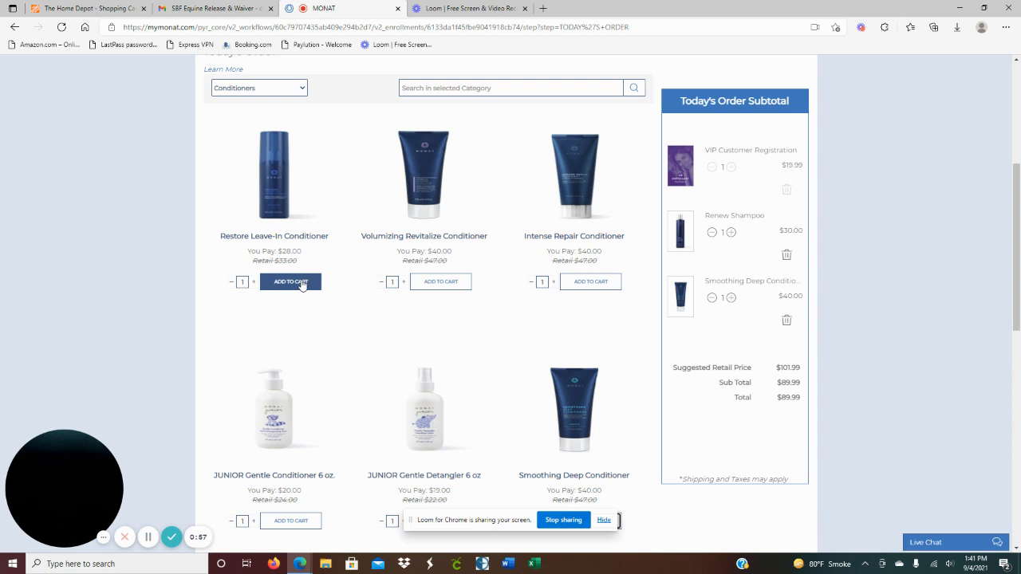
pyautogui.click(290, 280)
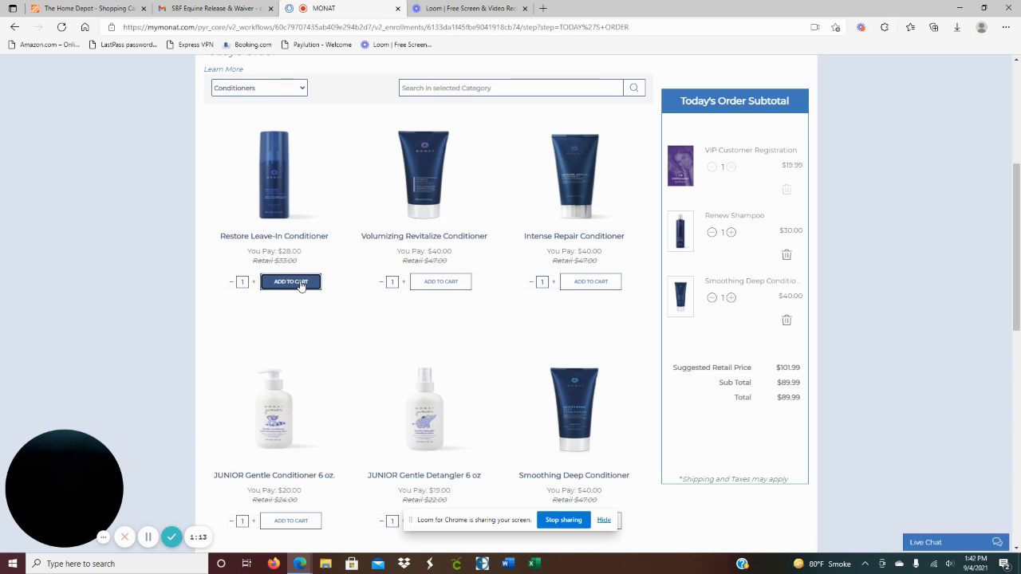
# Step: Add Restore Leave-In Conditioner to the order and filter the catalogue to styling products
pyautogui.click(291, 281)
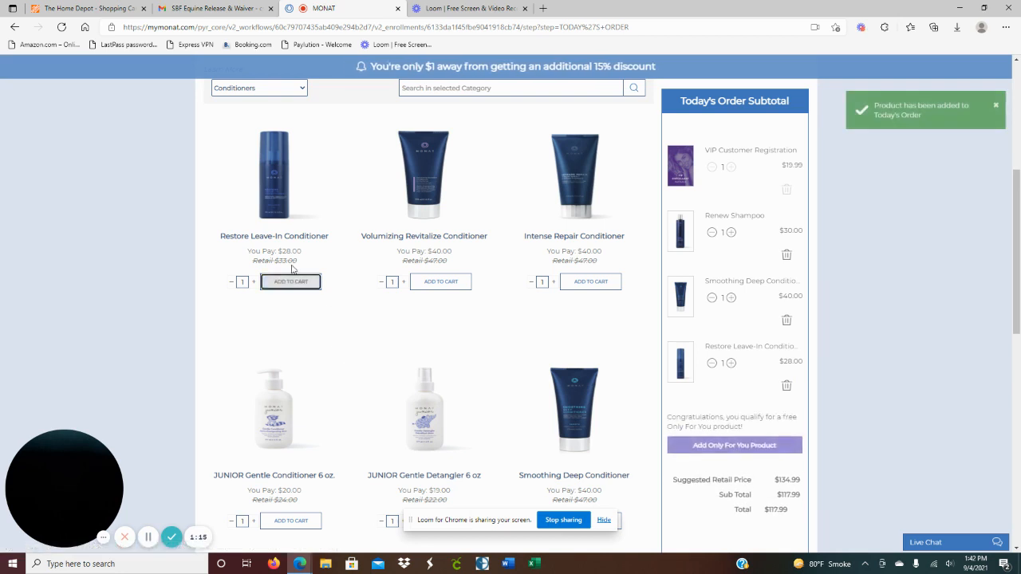
pyautogui.click(259, 163)
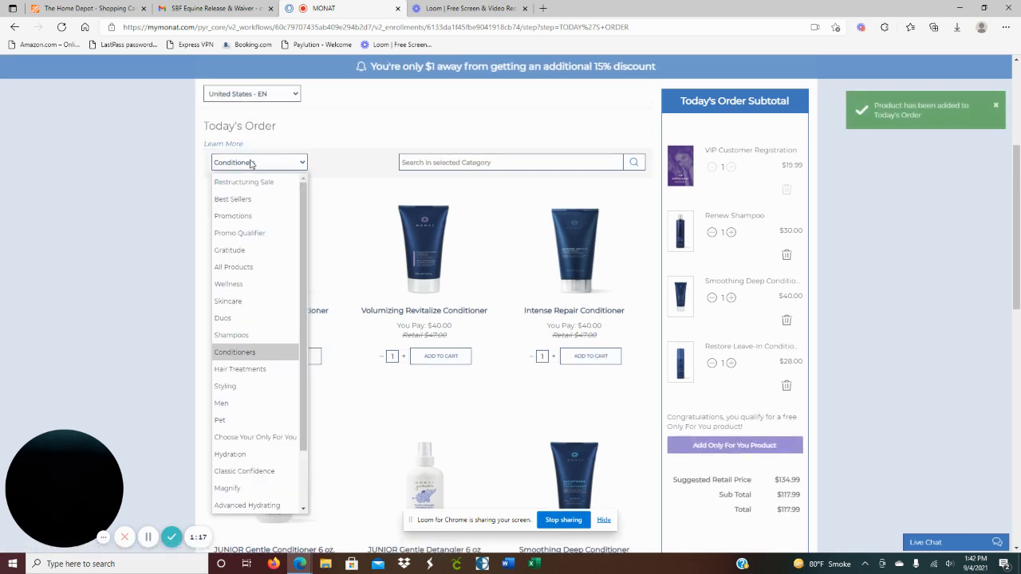
pyautogui.click(225, 386)
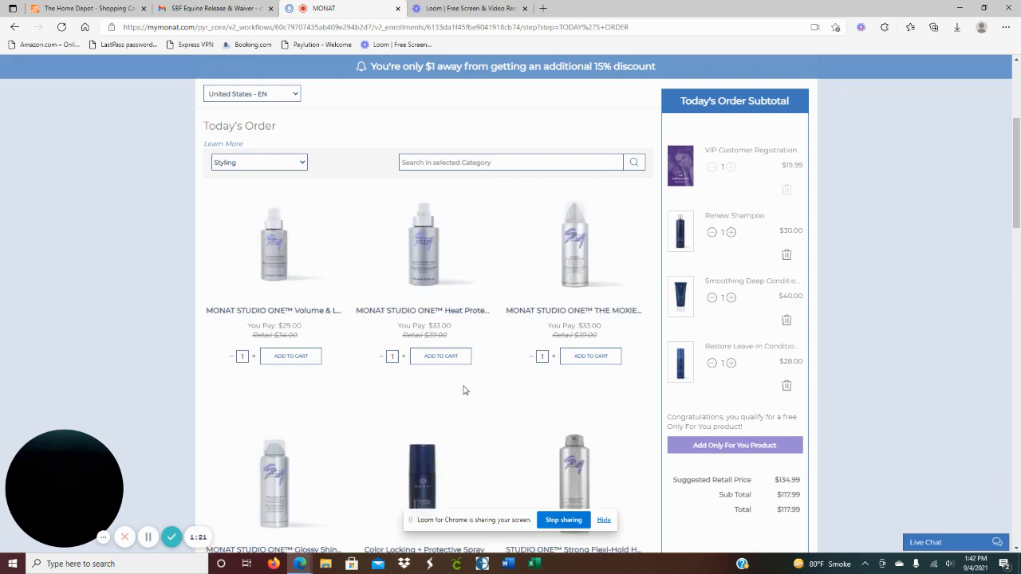
# Step: Add MONAT STUDIO ONE Blow Out Cream, bringing the subtotal to $146.99
pyautogui.scroll(-3)
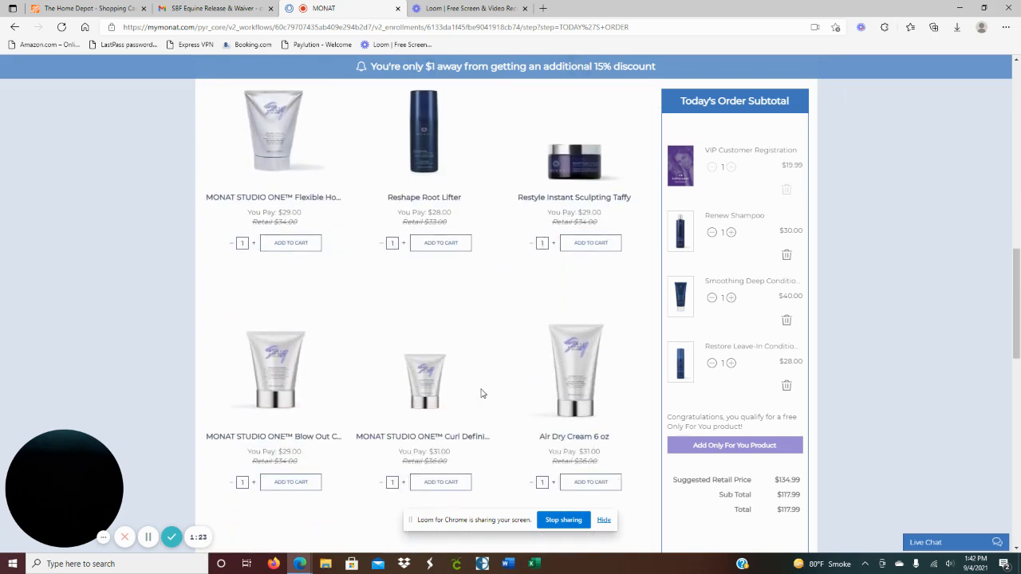
pyautogui.click(290, 476)
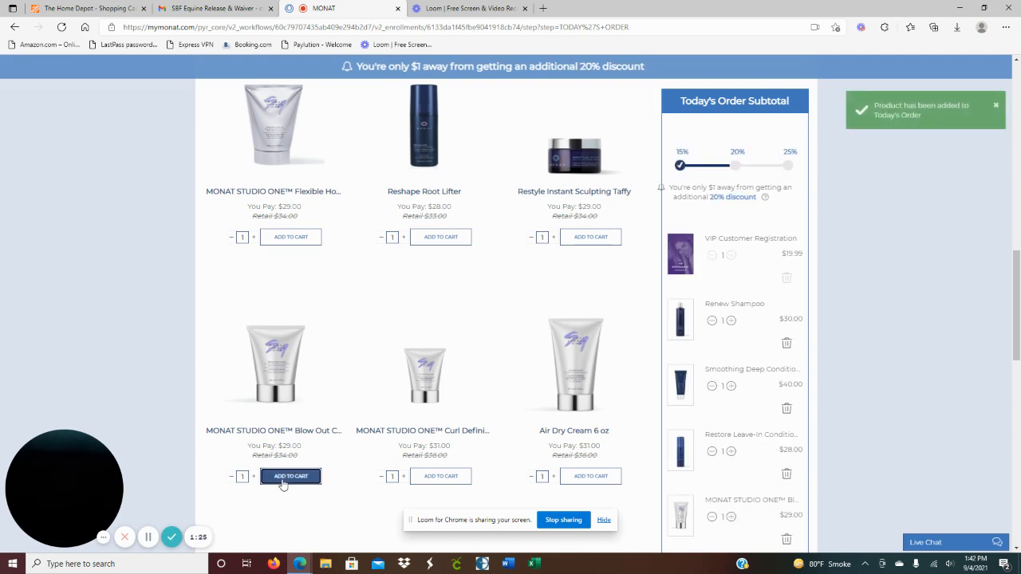
pyautogui.scroll(-3)
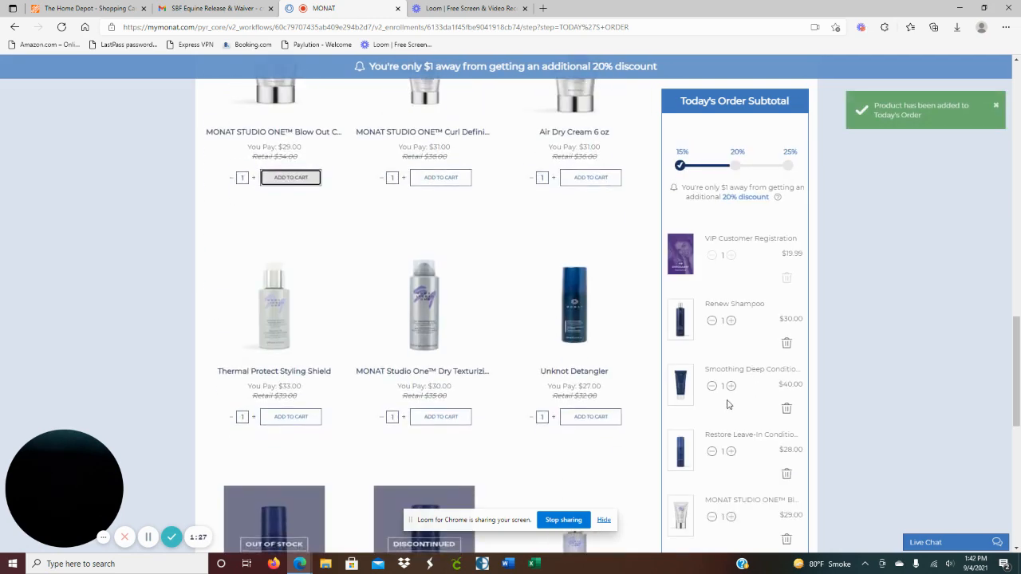
pyautogui.scroll(-3)
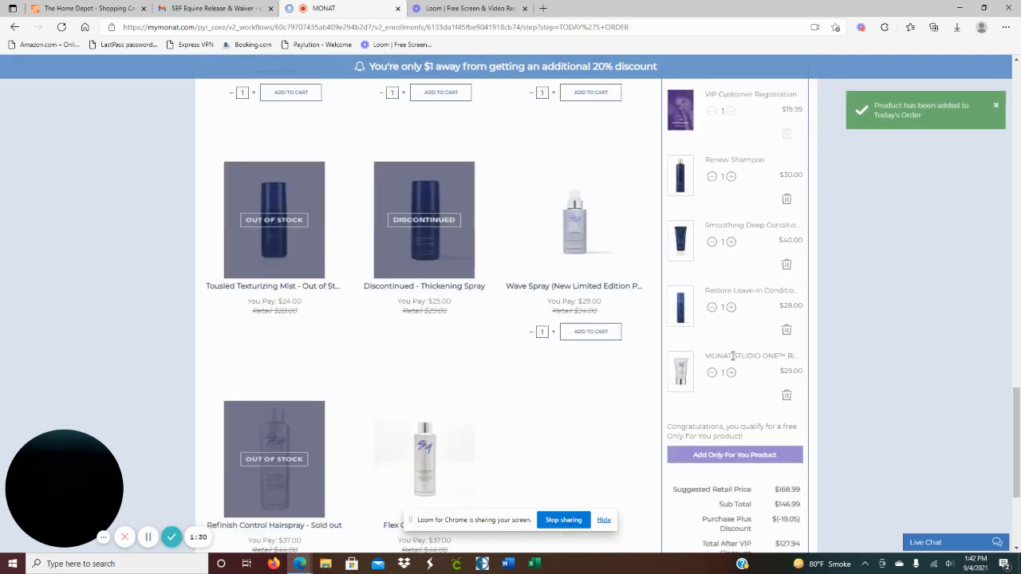
pyautogui.scroll(-3)
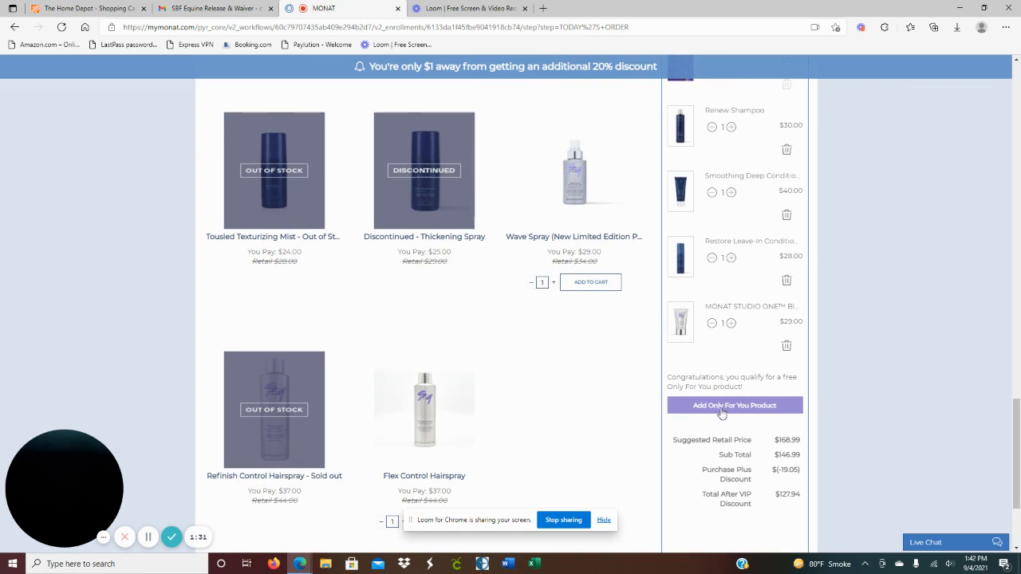
# Step: Add the free Advanced Hydrating In-Shower Mask as the Only For You promotional item
pyautogui.click(734, 405)
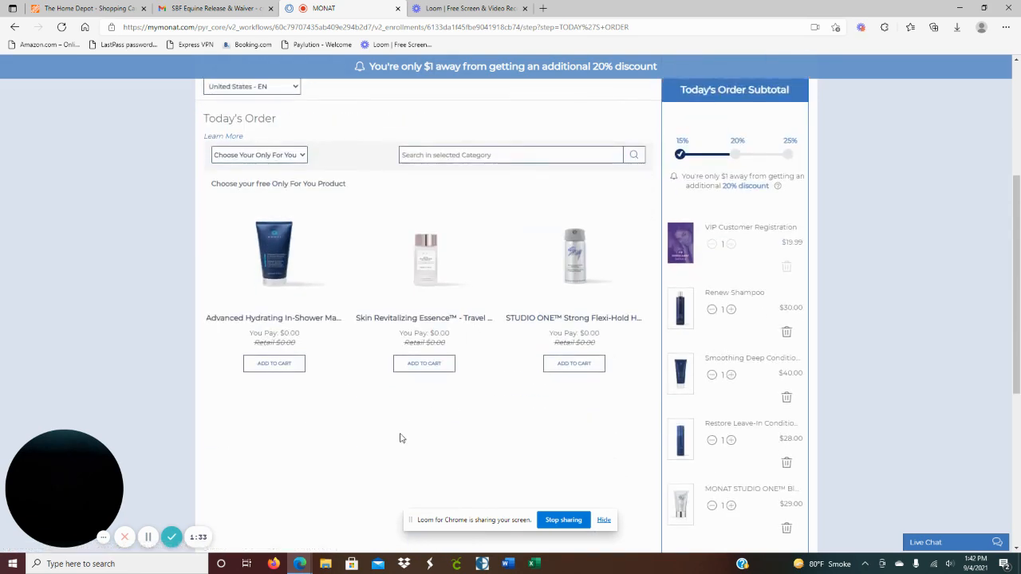
pyautogui.moveTo(264, 318)
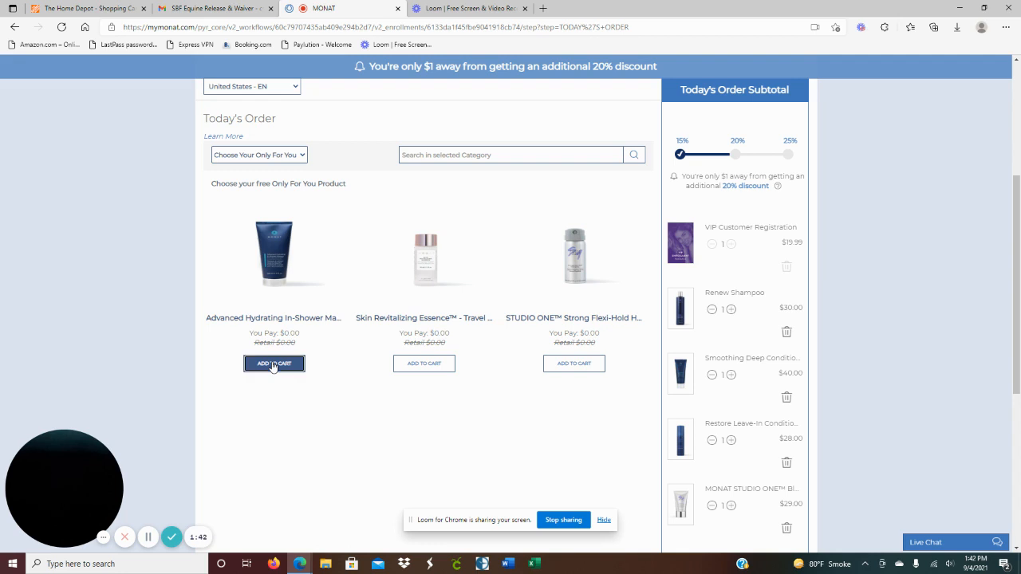
pyautogui.click(274, 363)
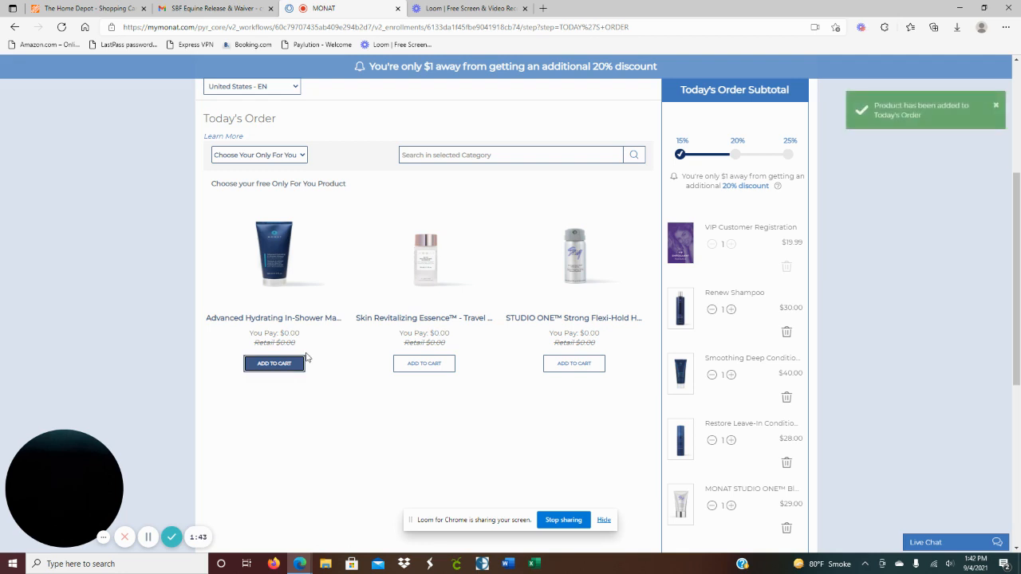
pyautogui.scroll(-3)
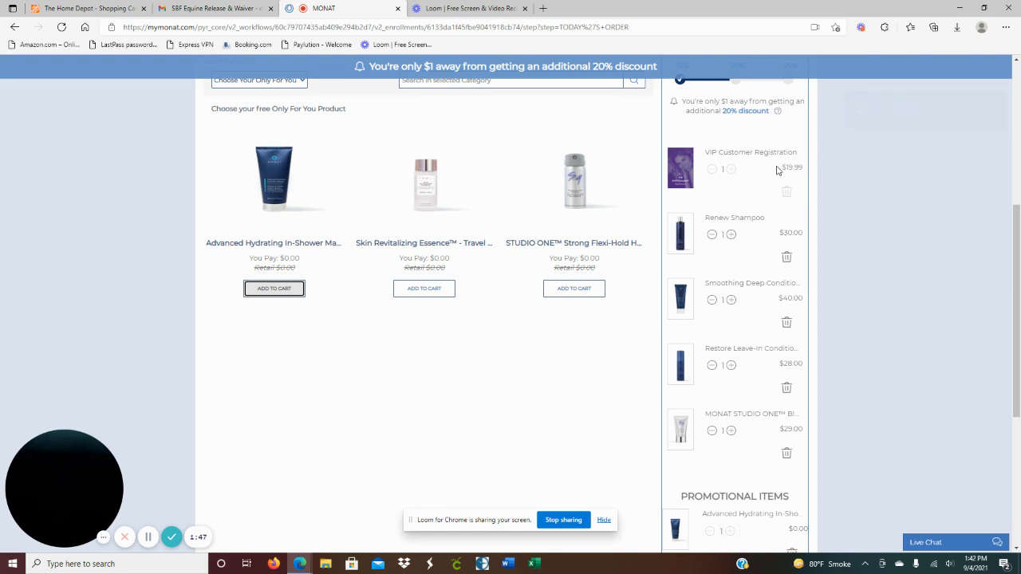
pyautogui.moveTo(785, 168)
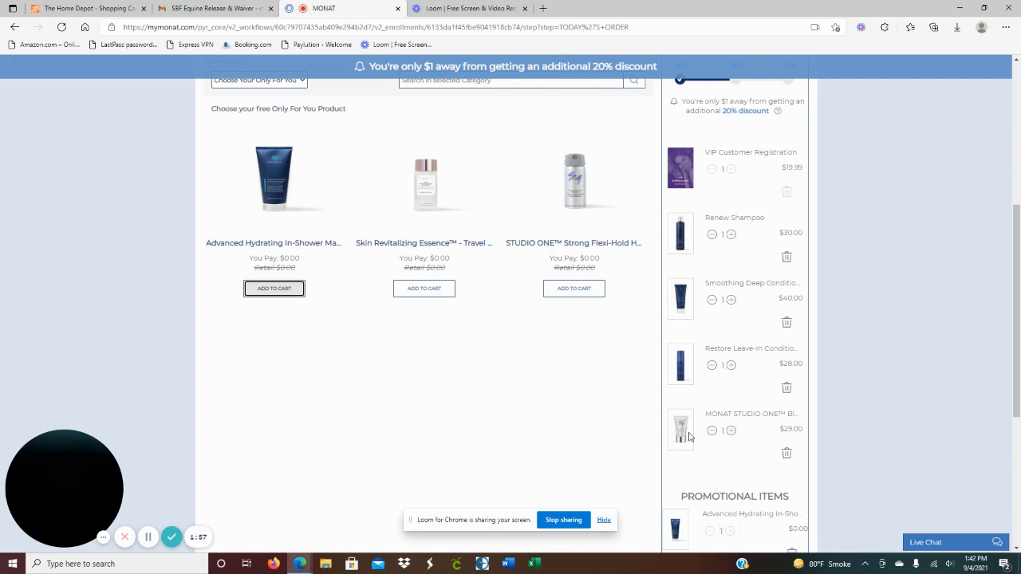
pyautogui.scroll(-3)
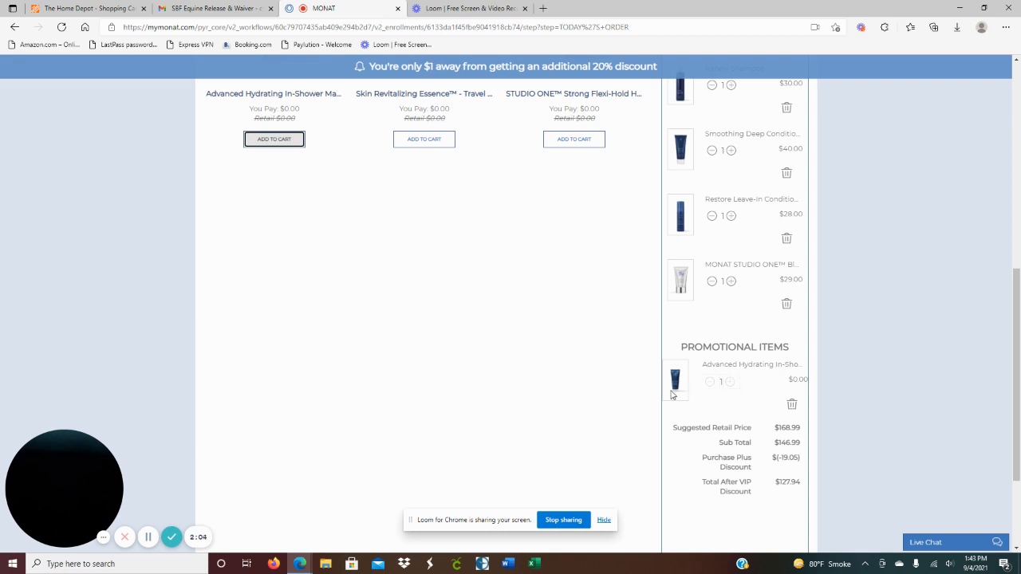
pyautogui.scroll(-3)
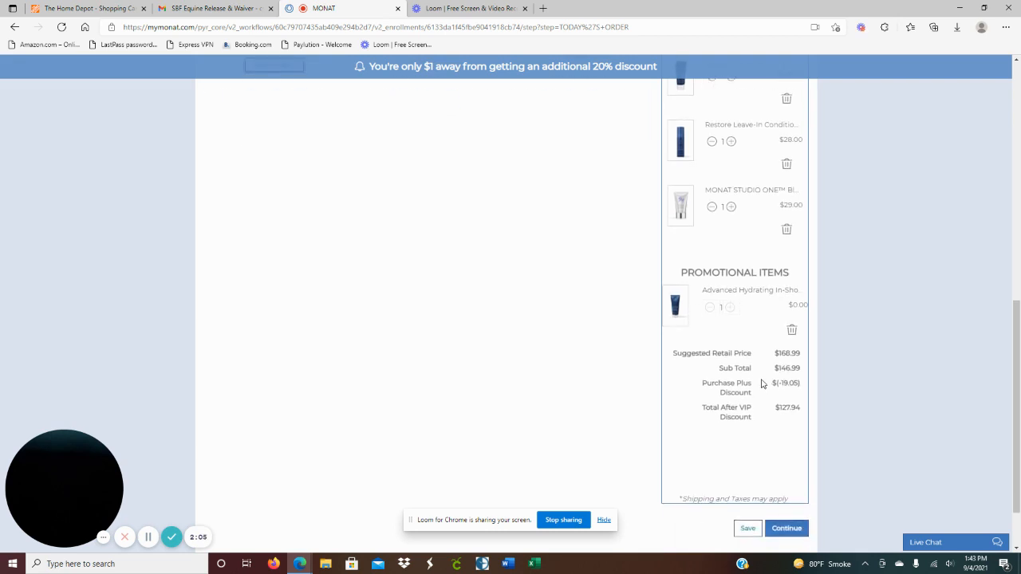
pyautogui.scroll(-3)
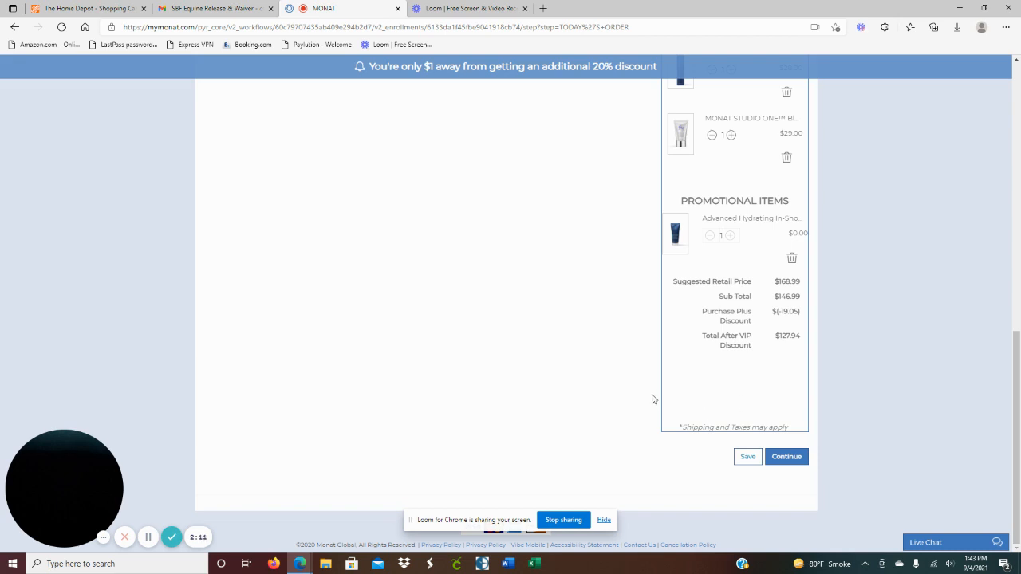
pyautogui.scroll(3)
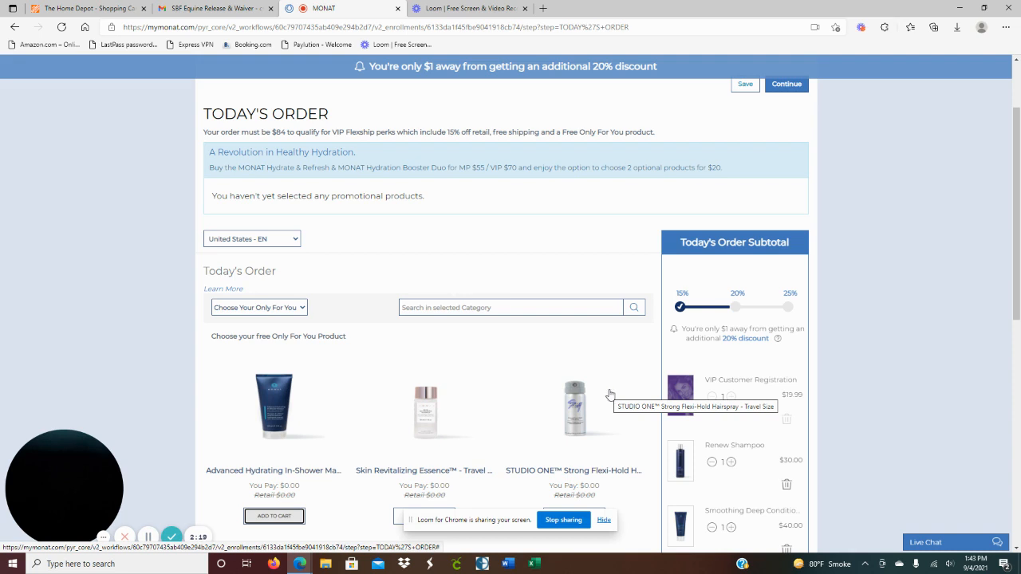
pyautogui.moveTo(696, 295)
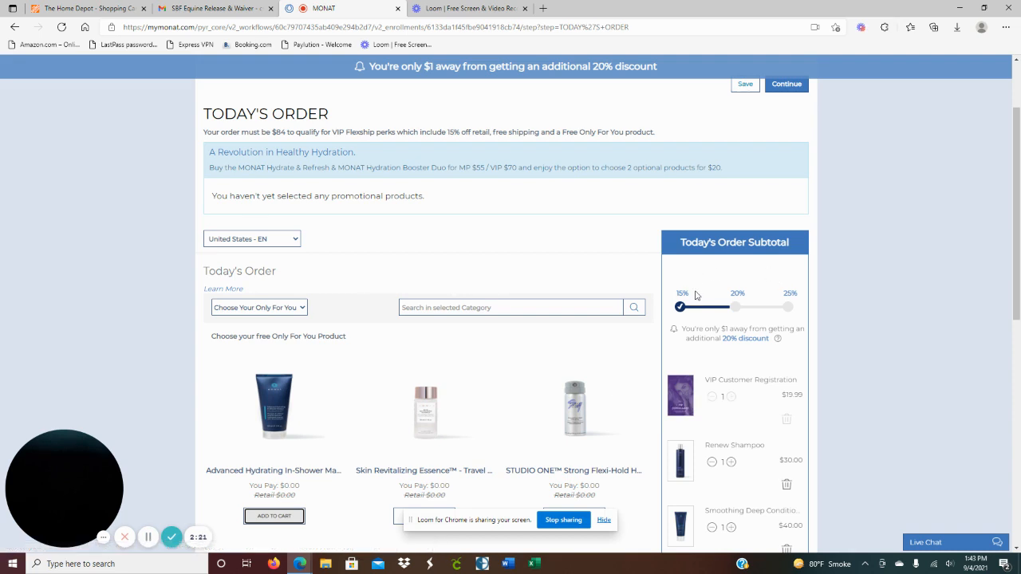
pyautogui.scroll(-3)
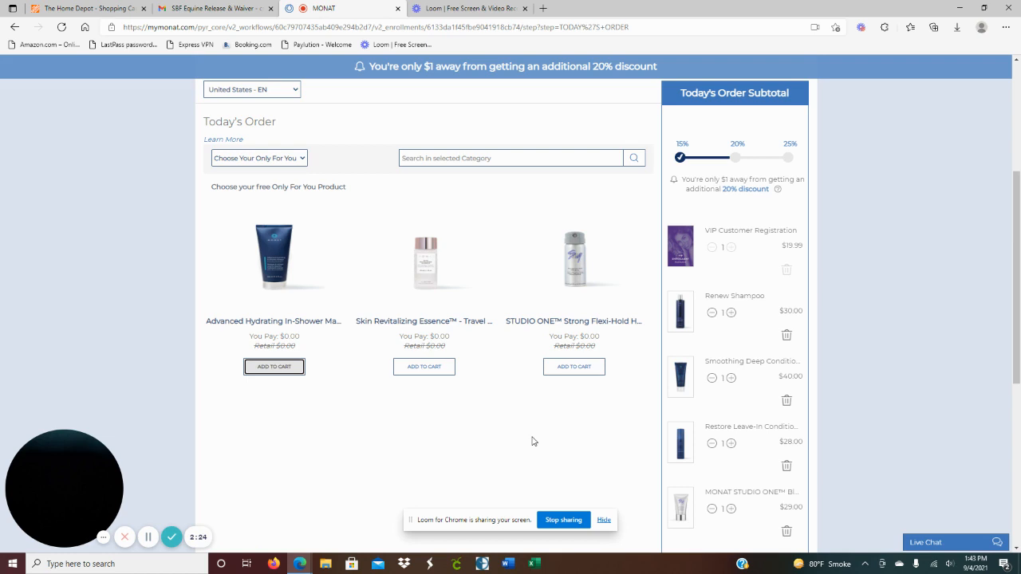
pyautogui.moveTo(571, 460)
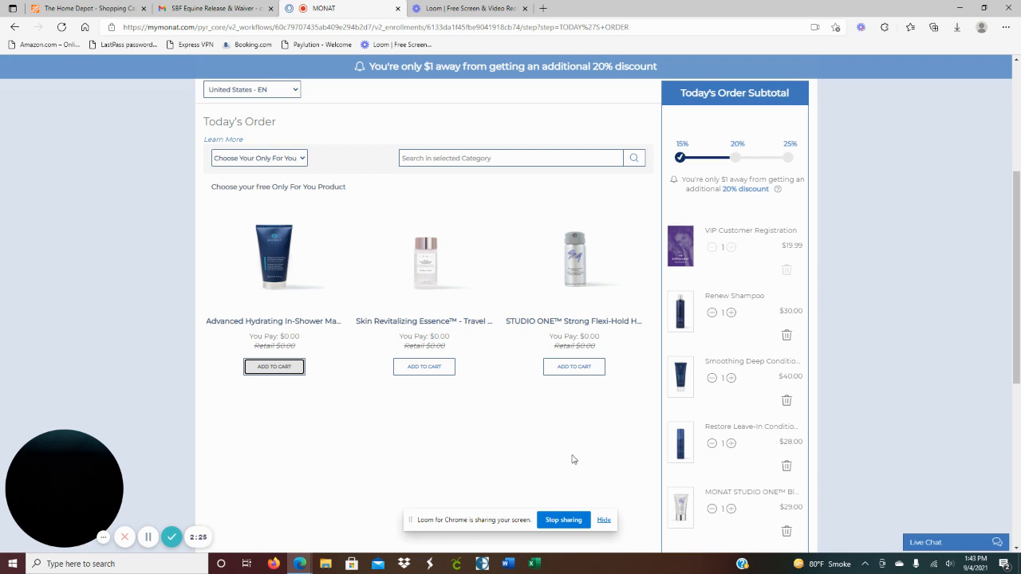
pyautogui.moveTo(650, 510)
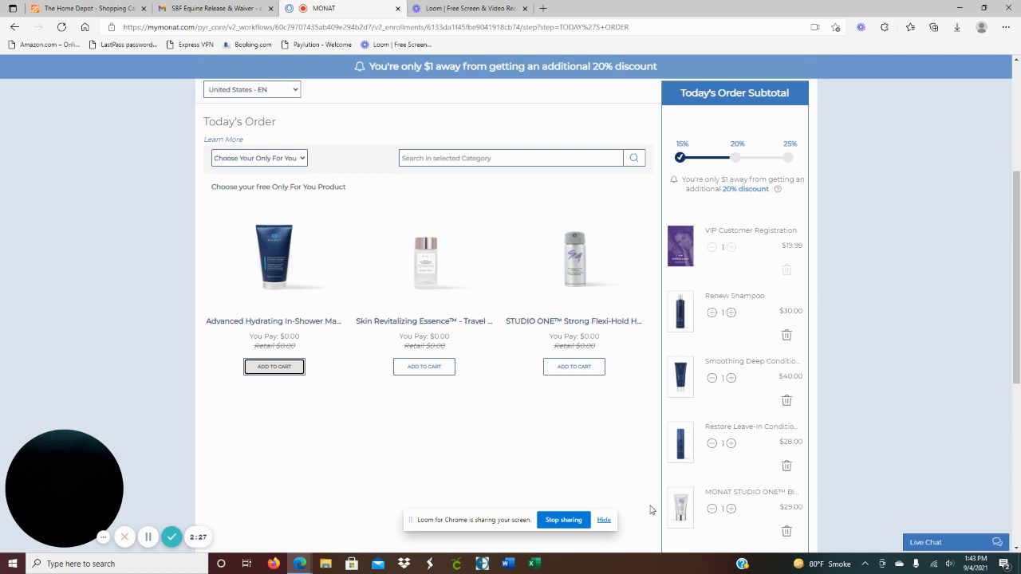
pyautogui.moveTo(562, 459)
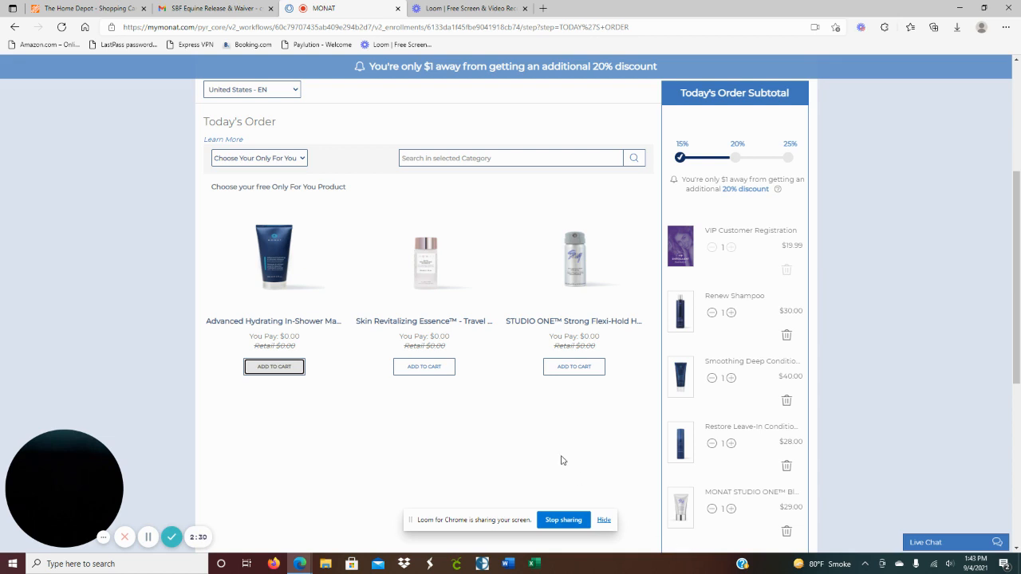